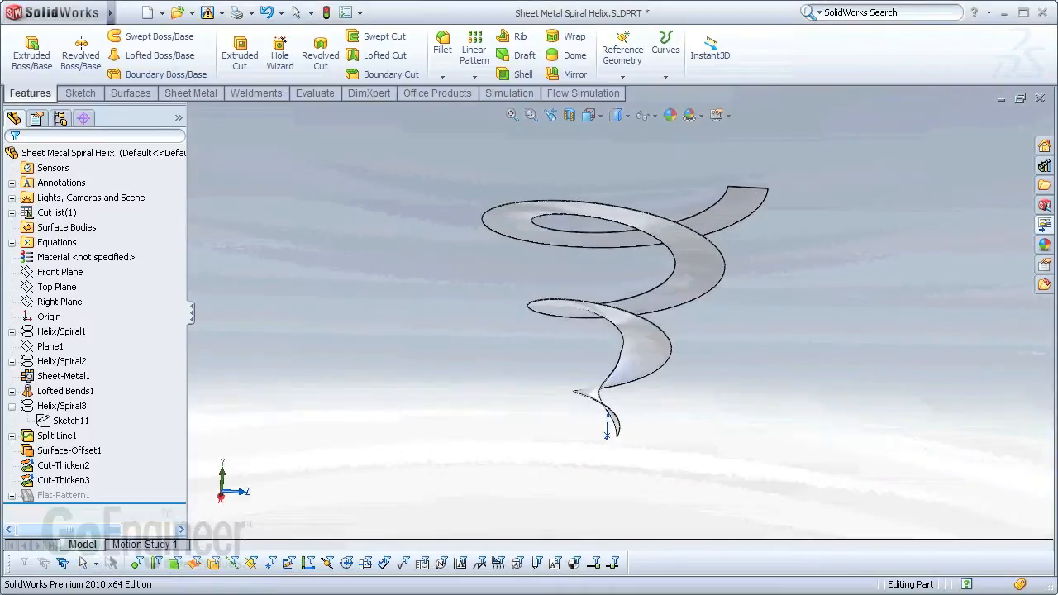
Drag the rollback bar up to just below Helix/Spiral2, greying out the later features.
left_click(63, 494)
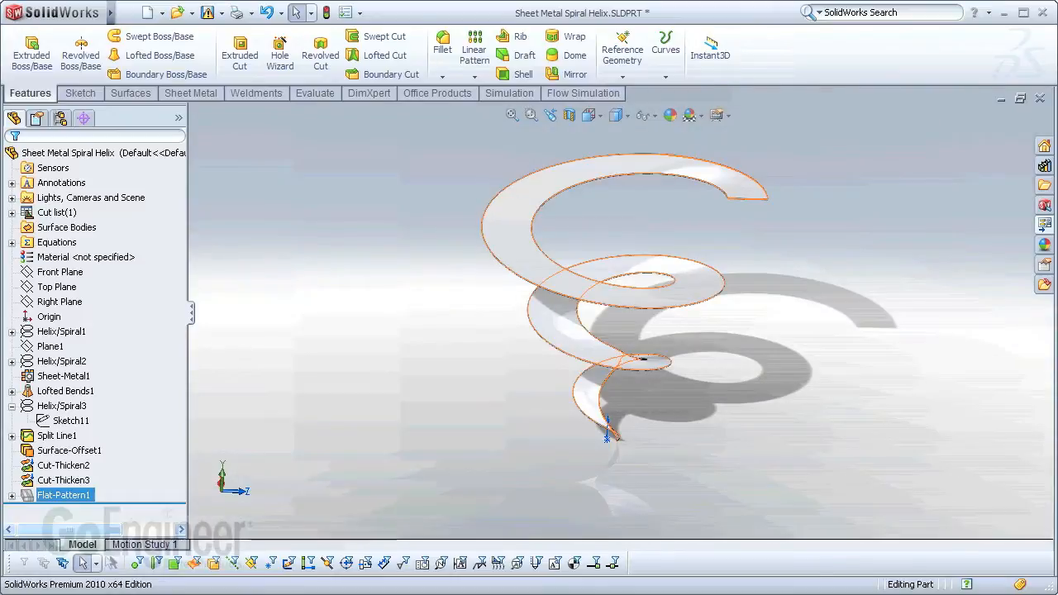
right_click(63, 479)
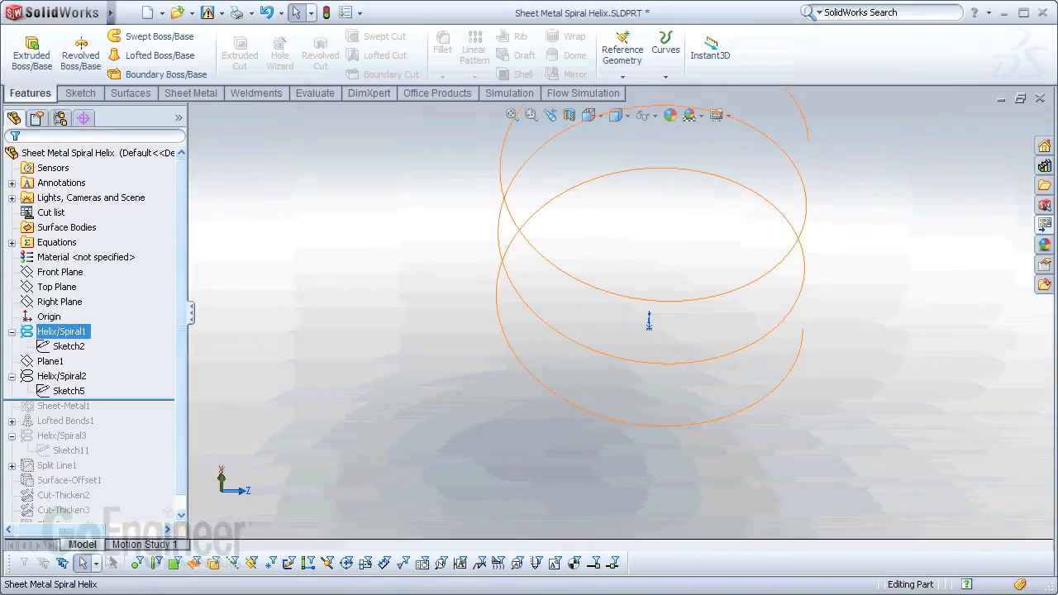
Move the rollback bar below Lofted Bends1 so the spiral bend surface rebuilds.
left_click(61, 375)
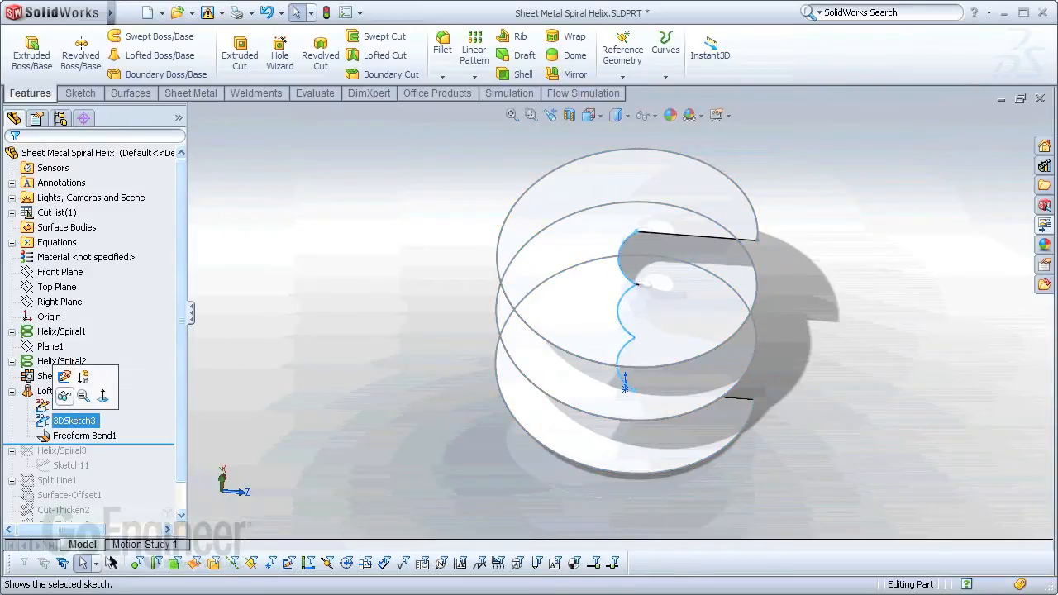
right_click(75, 405)
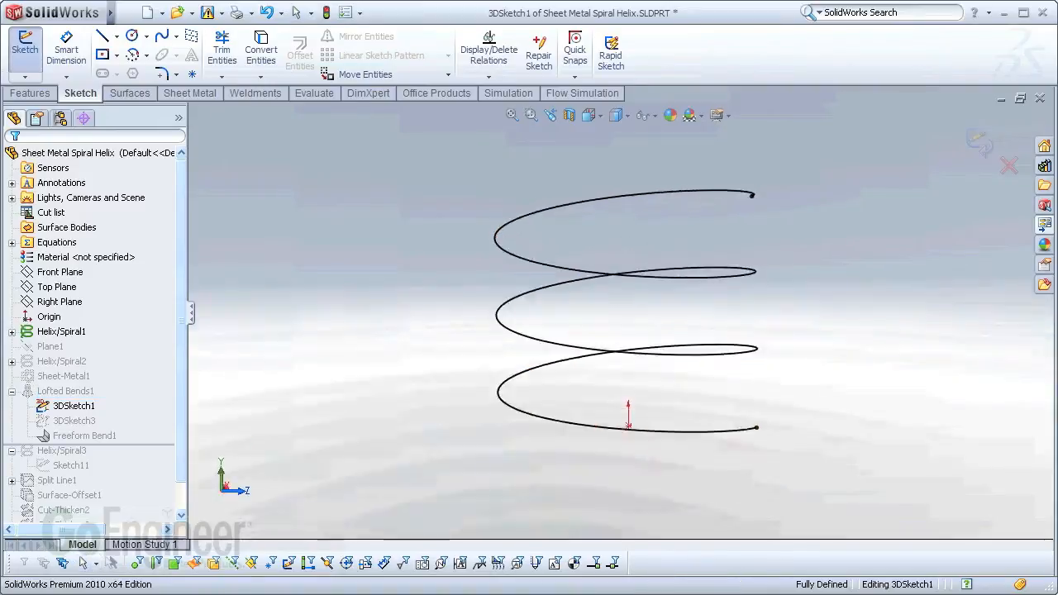
left_click(73, 405)
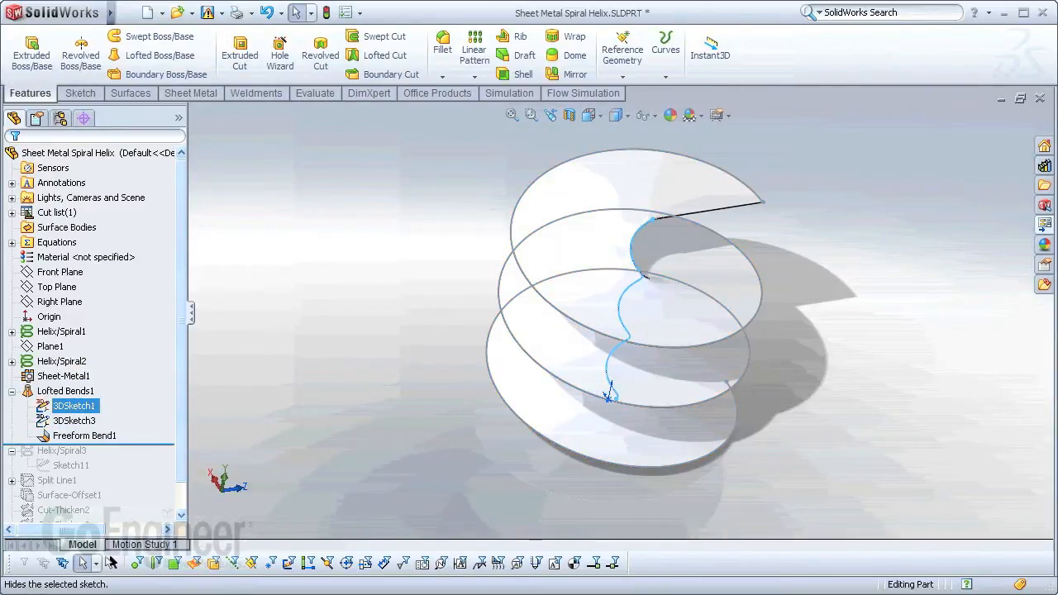
right_click(66, 390)
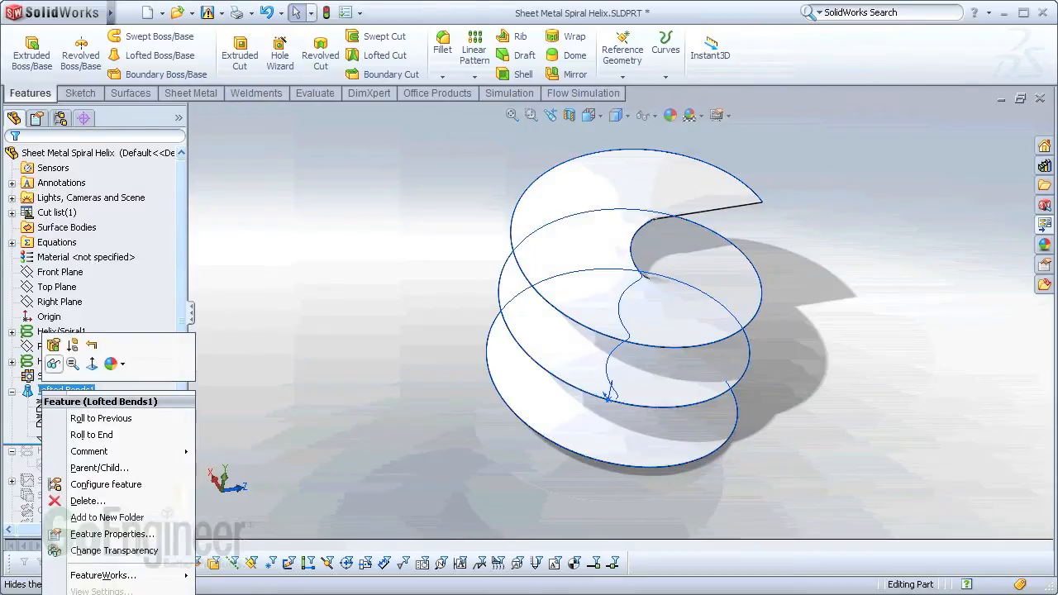
left_click(52, 346)
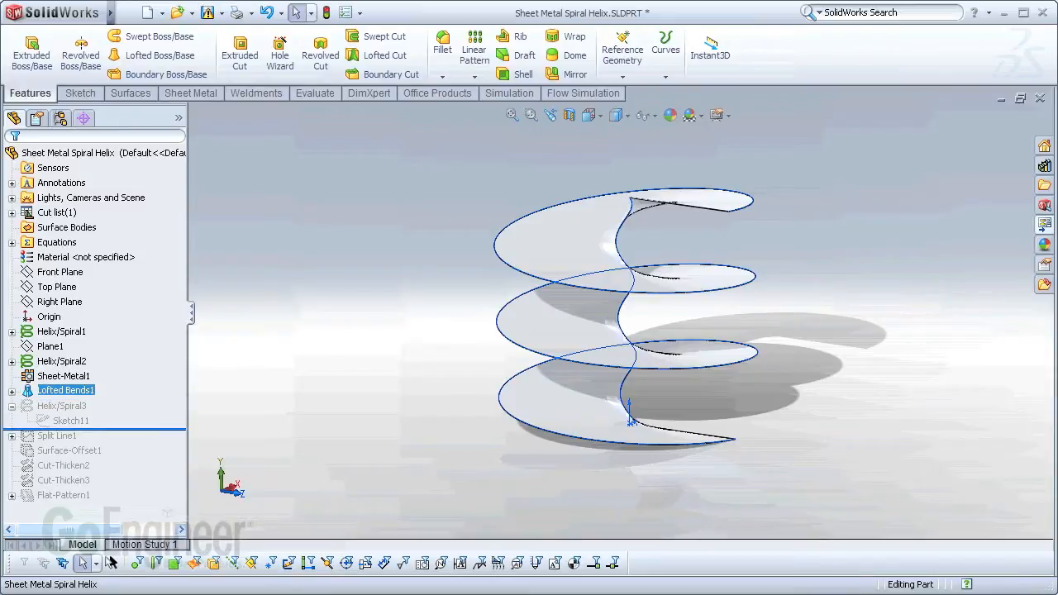
Roll forward past Split Line1, view its Sketch12 spiral curves, and exit the sketch.
left_click(61, 405)
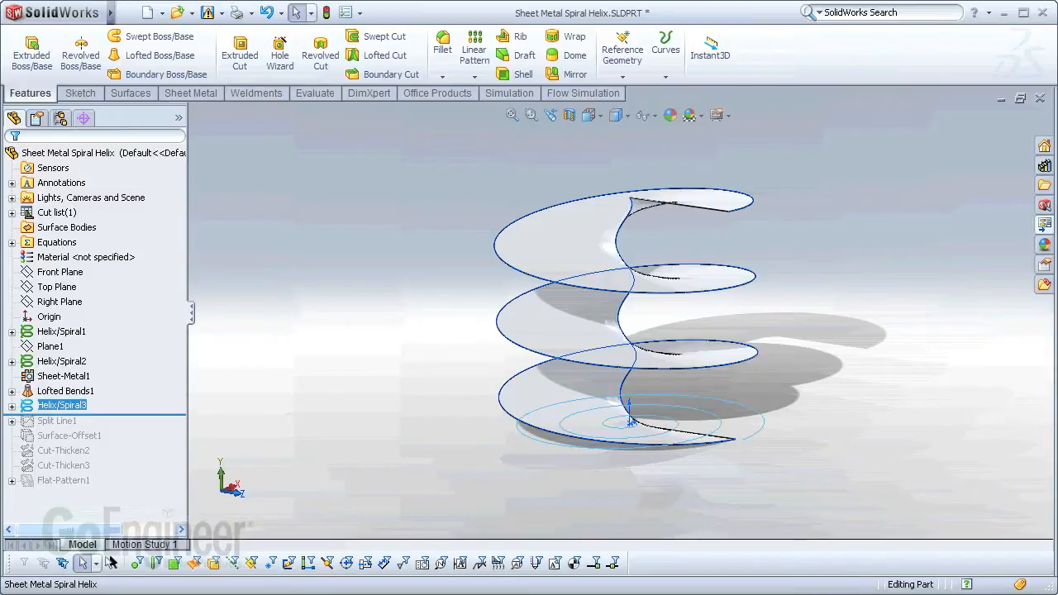
right_click(62, 405)
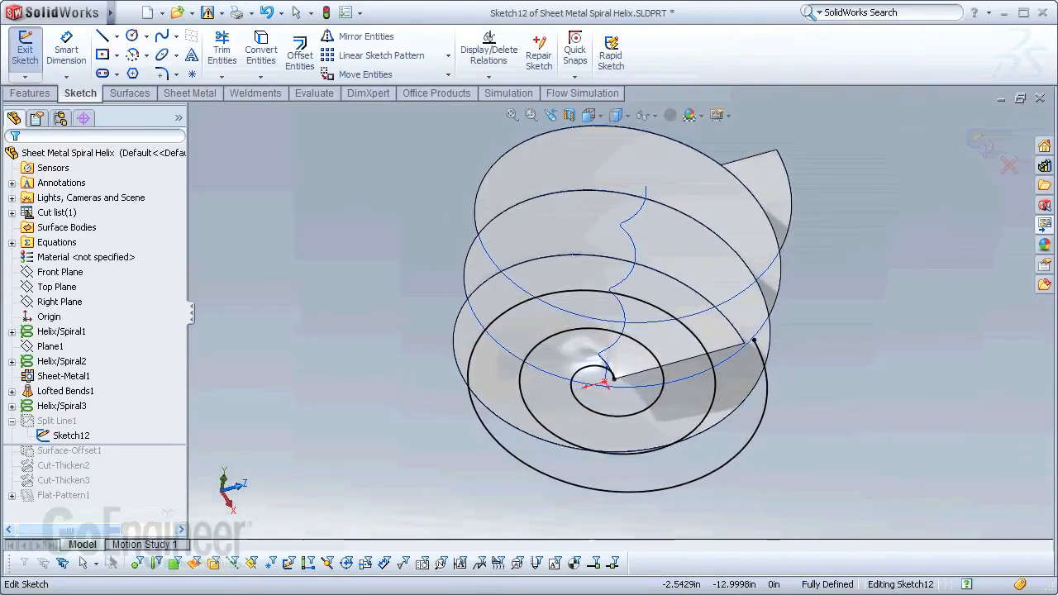
left_click(24, 49)
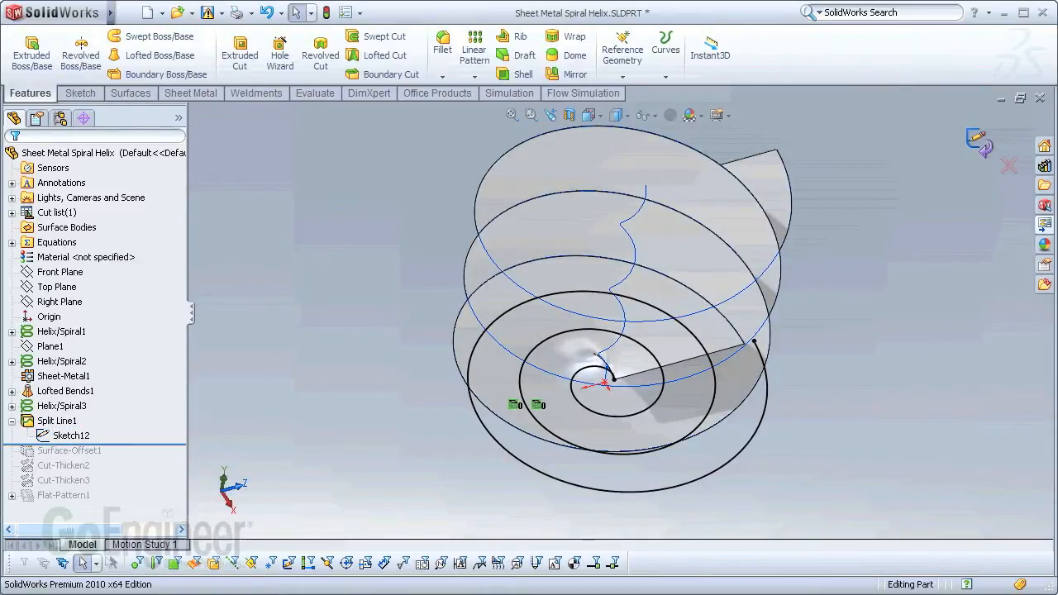
Move the rollback bar below Cut-Thicken3, leaving only Flat-Pattern1 rolled back.
left_click(57, 420)
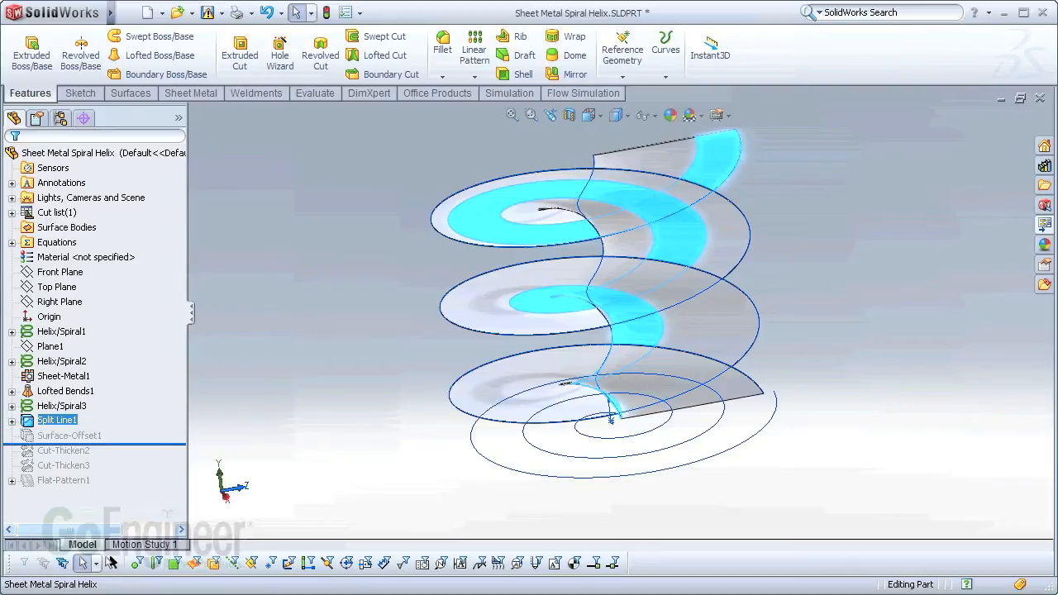
left_click(69, 435)
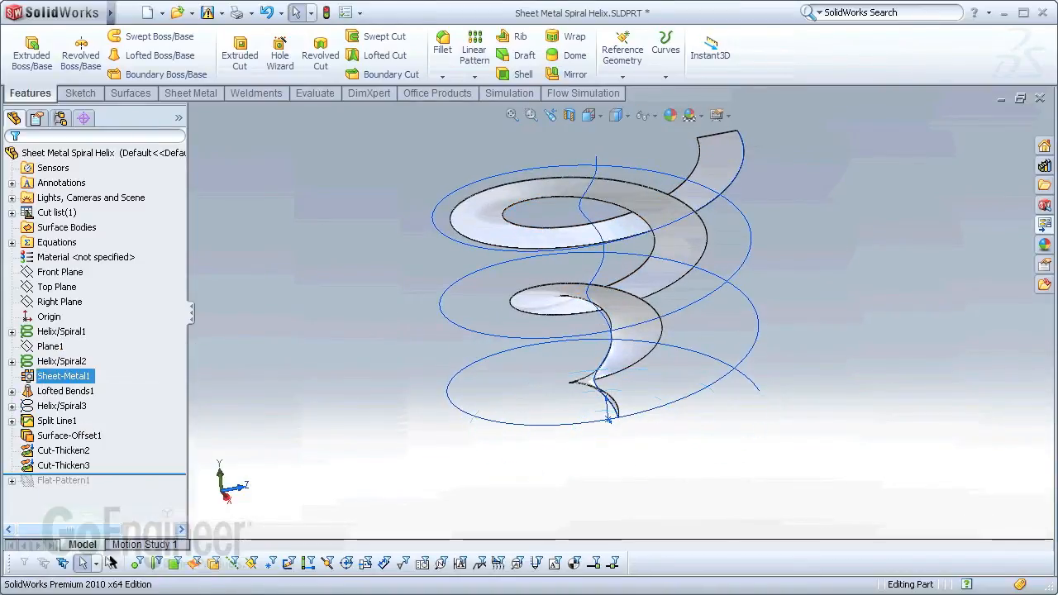
Unsuppress Flat-Pattern1 and rotate to view the planar spiral disc.
right_click(61, 331)
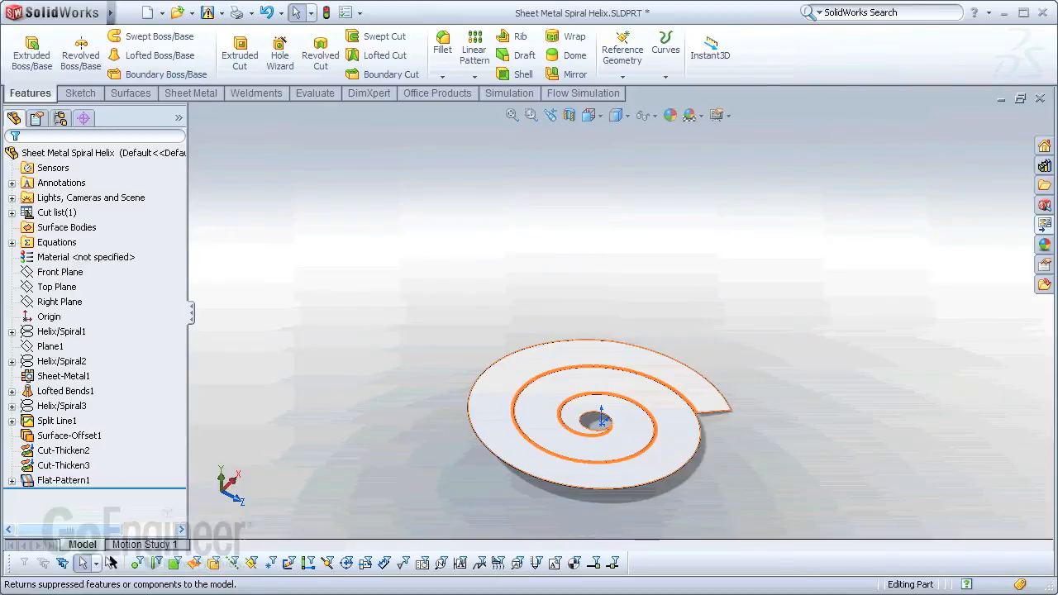
left_click_drag(595, 422, 587, 314)
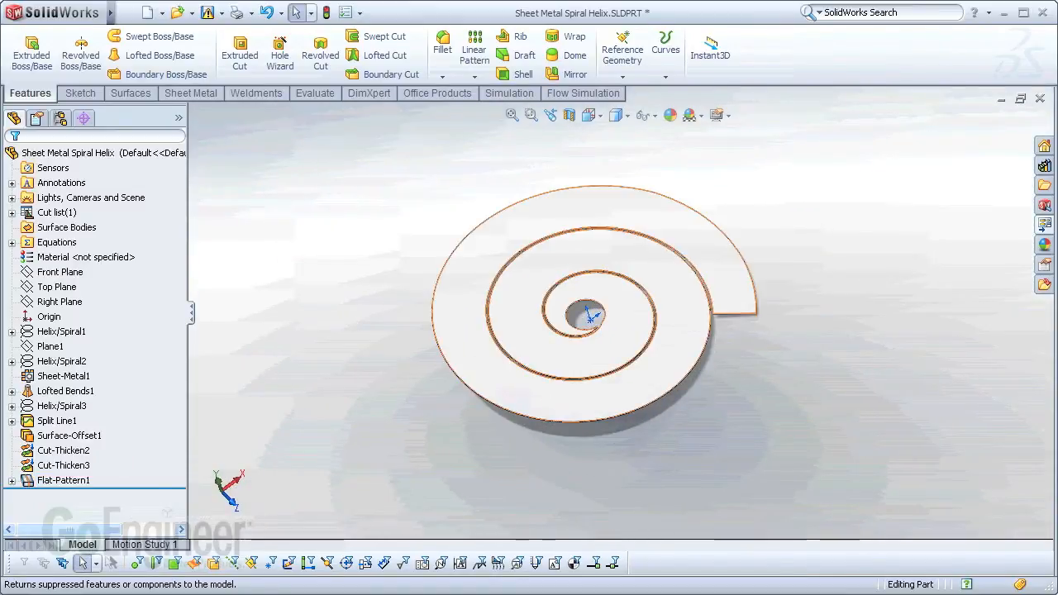